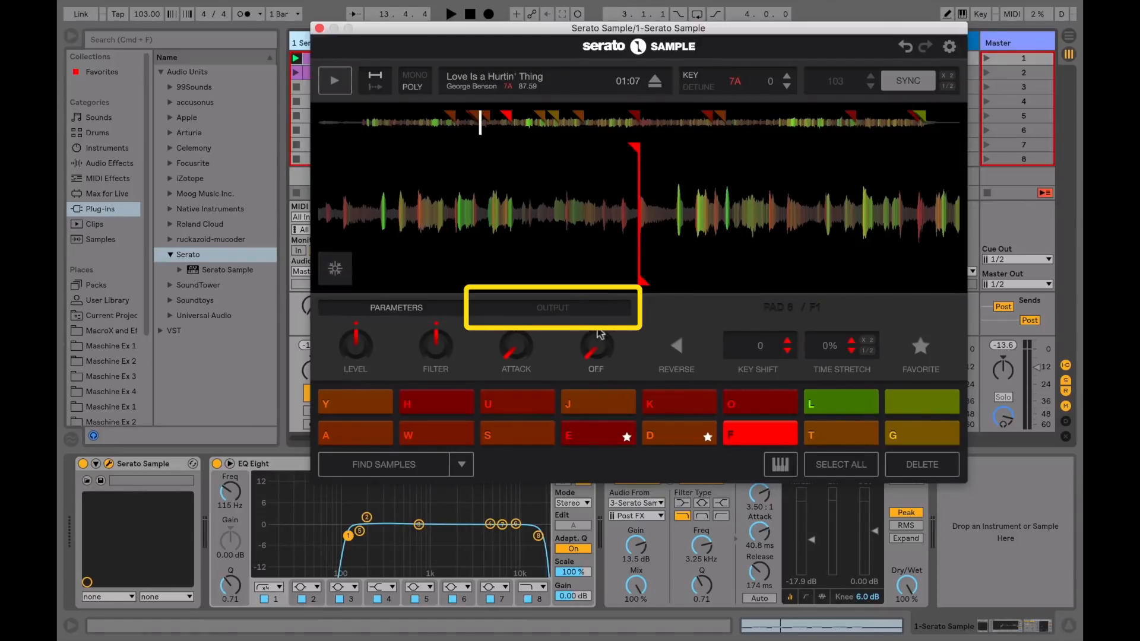
Step: Show the OUTPUT tab, where the current pad's Destination is Master
{"action": "left_click", "coordinate": [552, 307]}
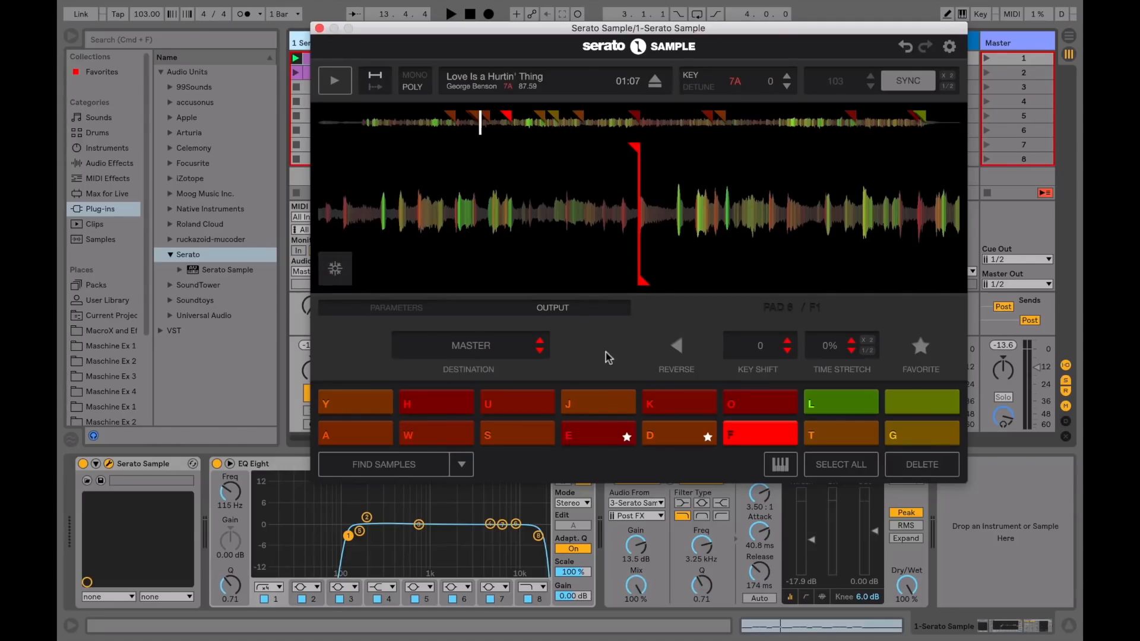
Step: Select pads A, W and S to send them to Channels 2, 3 and 4
{"action": "left_click", "coordinate": [354, 435]}
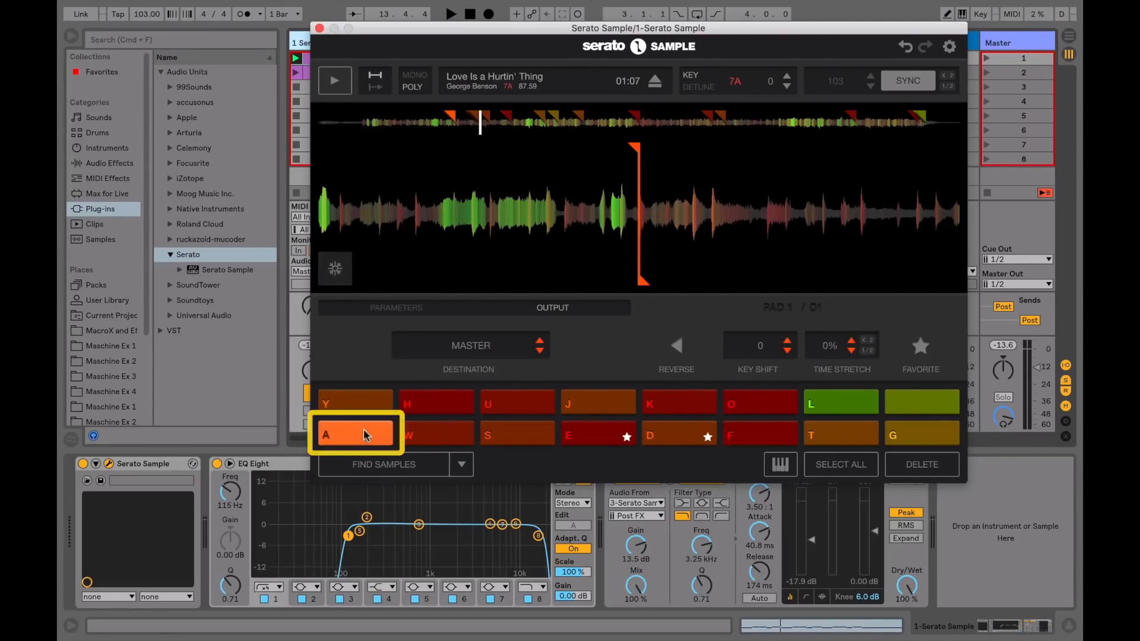
{"action": "left_click", "coordinate": [435, 434]}
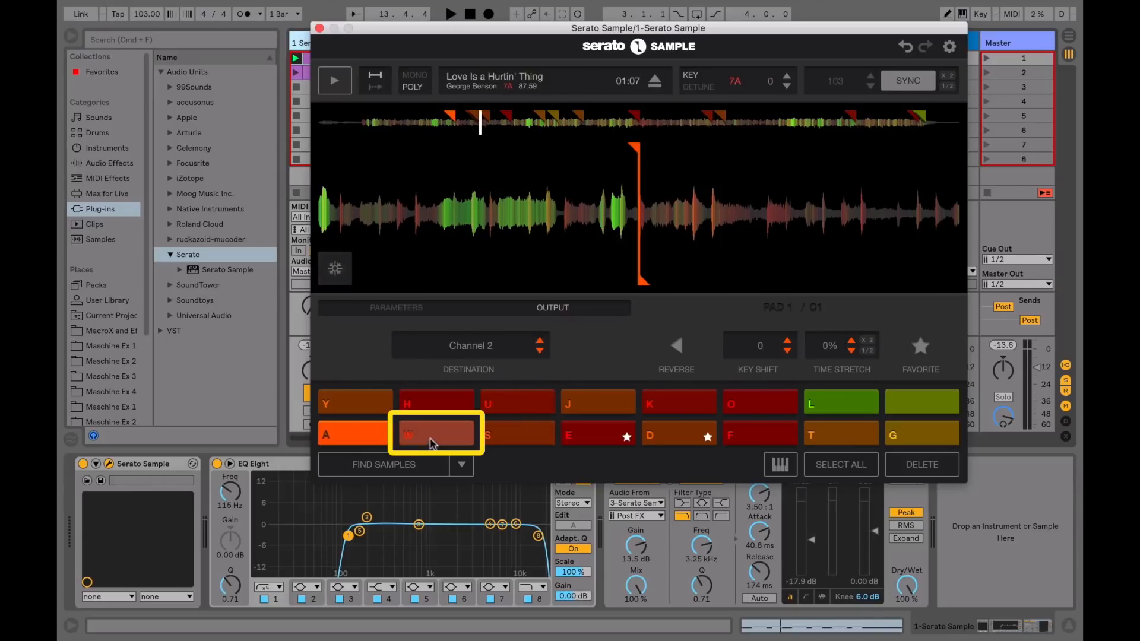
{"action": "left_click", "coordinate": [516, 434]}
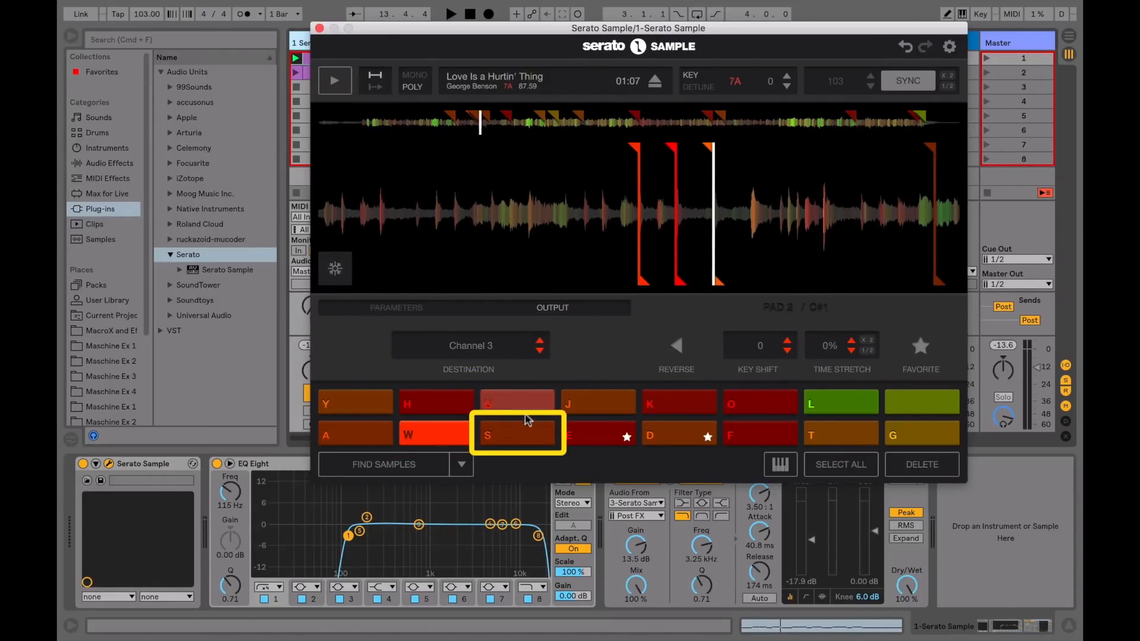
{"action": "left_click", "coordinate": [516, 434]}
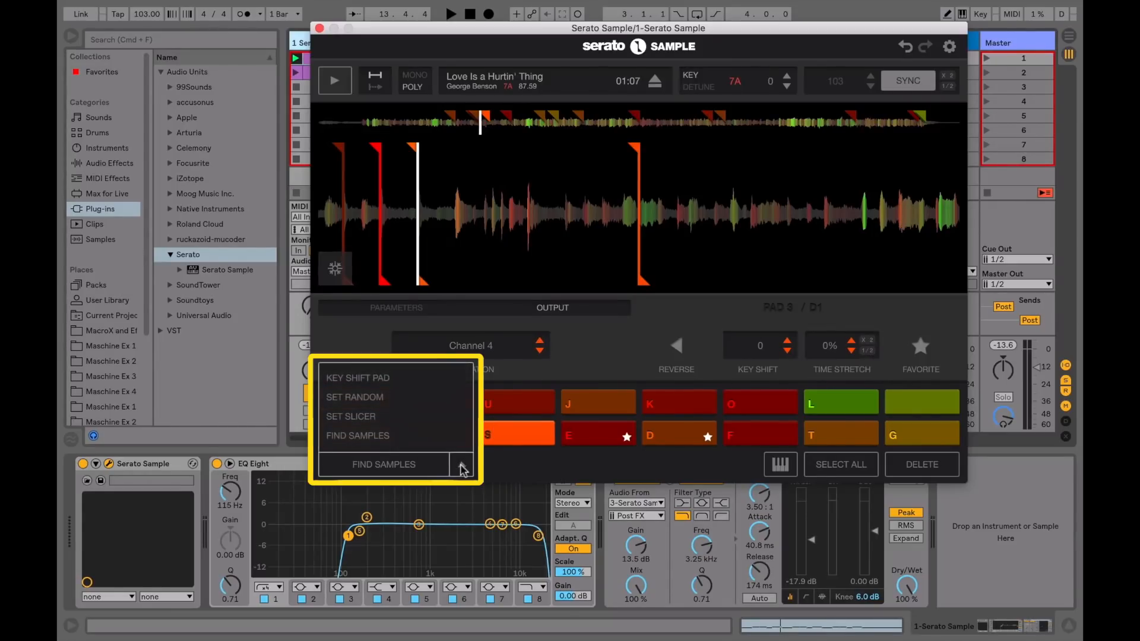
{"action": "mouse_move", "coordinate": [388, 406]}
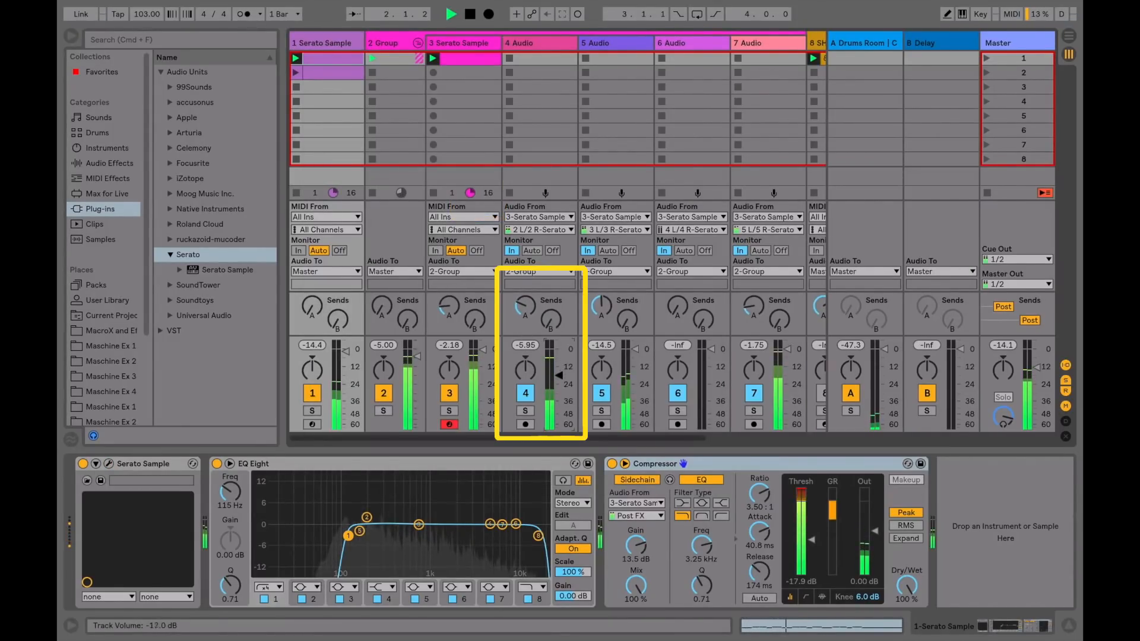
Step: Open the 2-Serato Sample device's window holding 'Doo Wop (That Thing)'
{"action": "left_click_drag", "start_coordinate": [525, 363], "coordinate": [525, 363]}
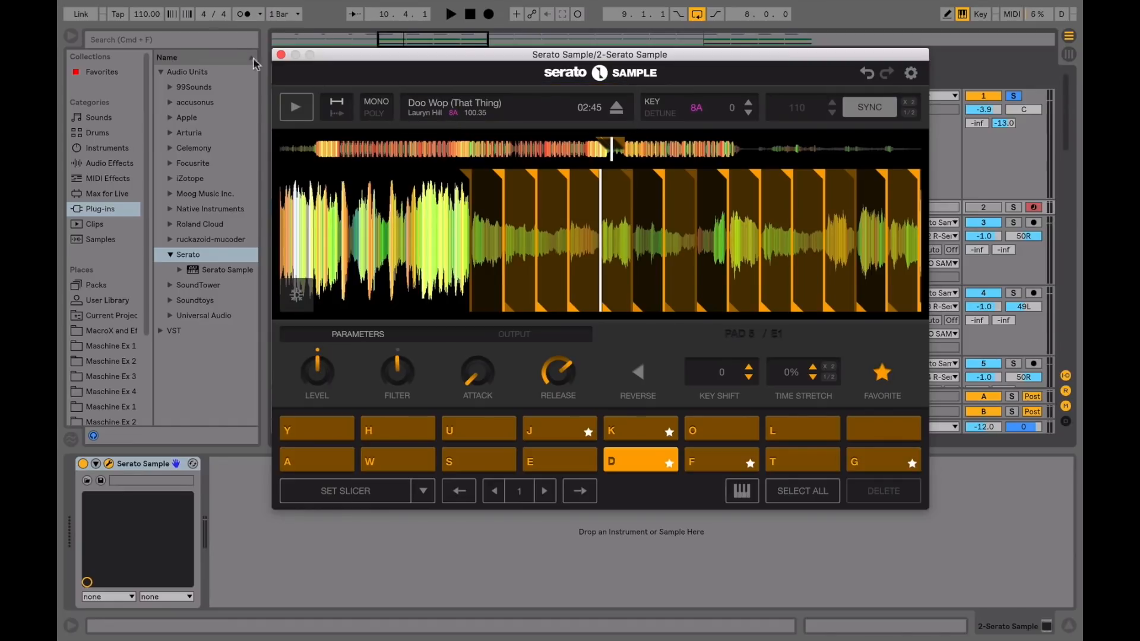
{"action": "left_click", "coordinate": [146, 14]}
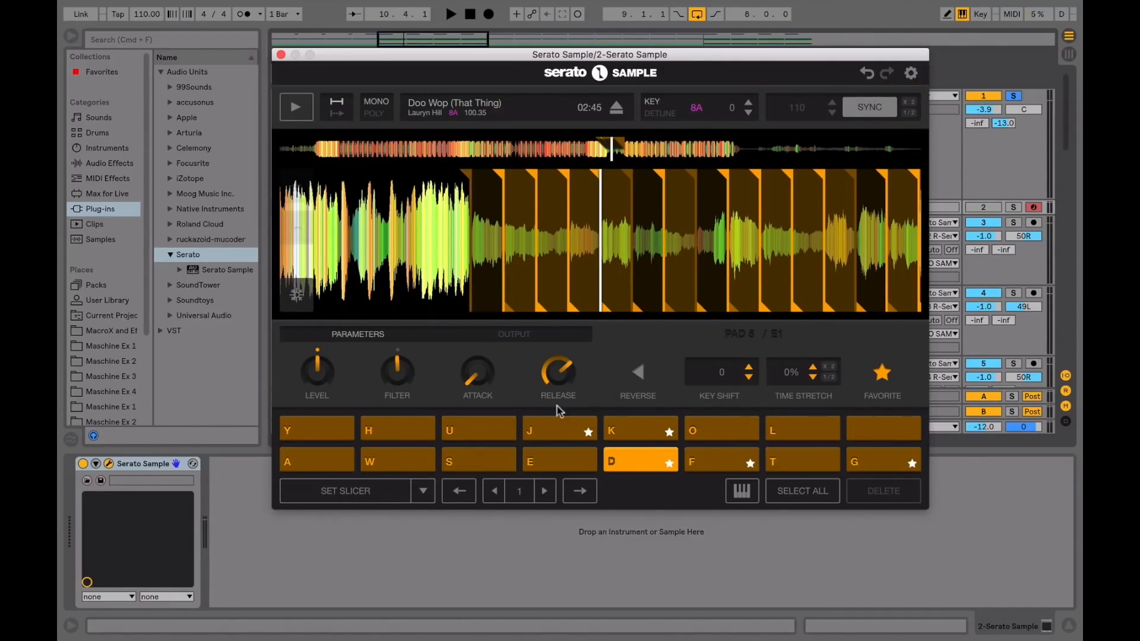
{"action": "left_click", "coordinate": [422, 491]}
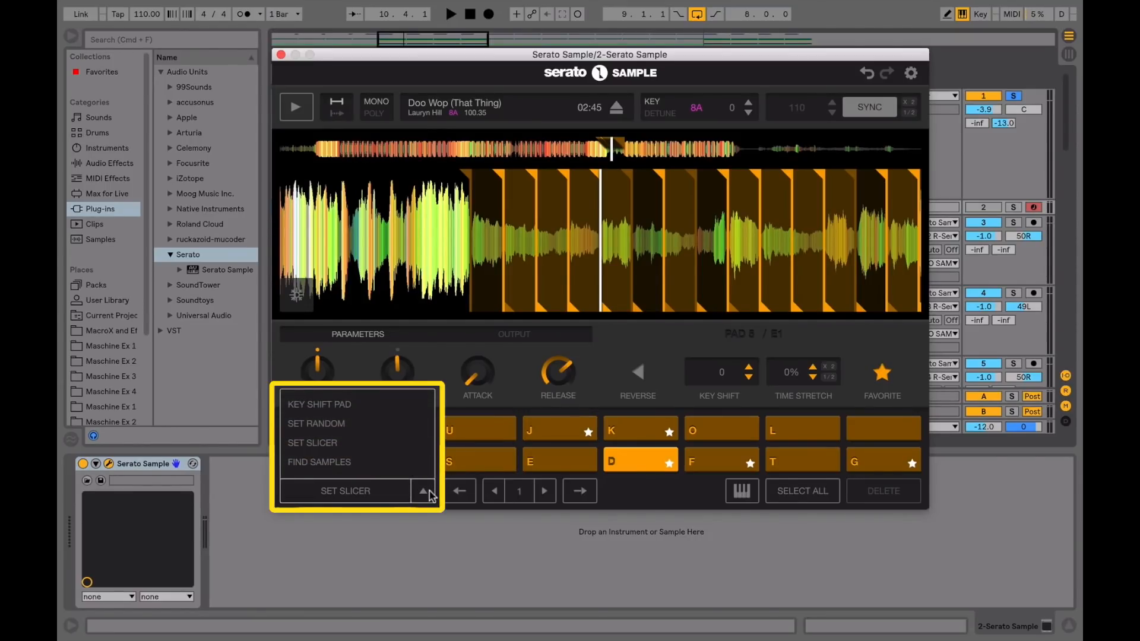
{"action": "mouse_move", "coordinate": [622, 493]}
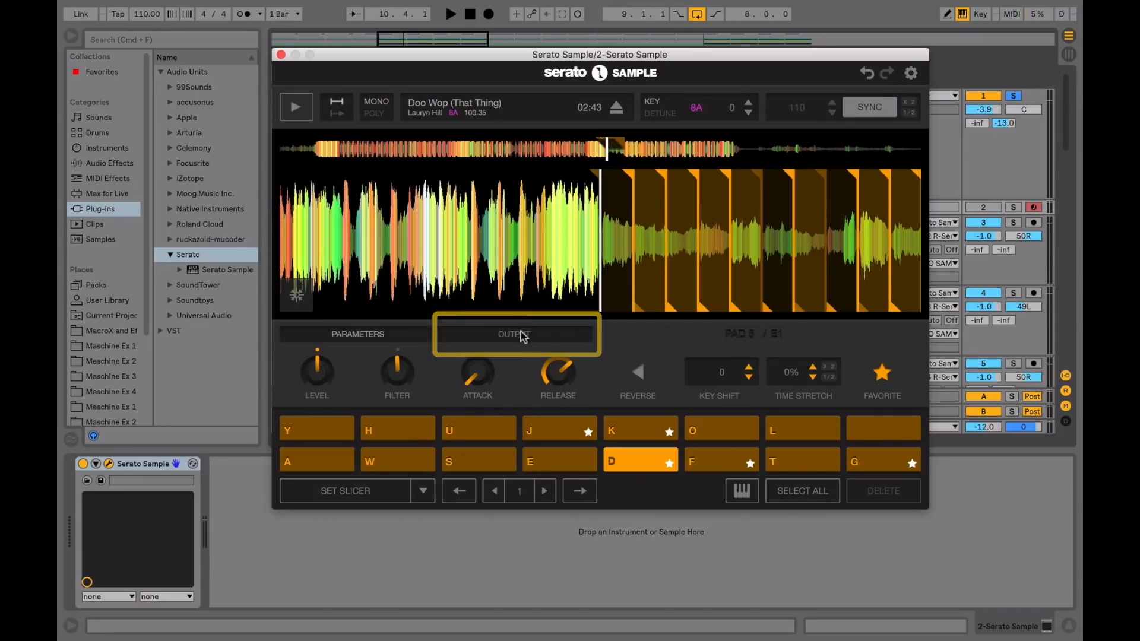
Step: On the OUTPUT tab, route Doo Wop pad F to Channel 2 and pad K to Channel 4
{"action": "left_click", "coordinate": [514, 334]}
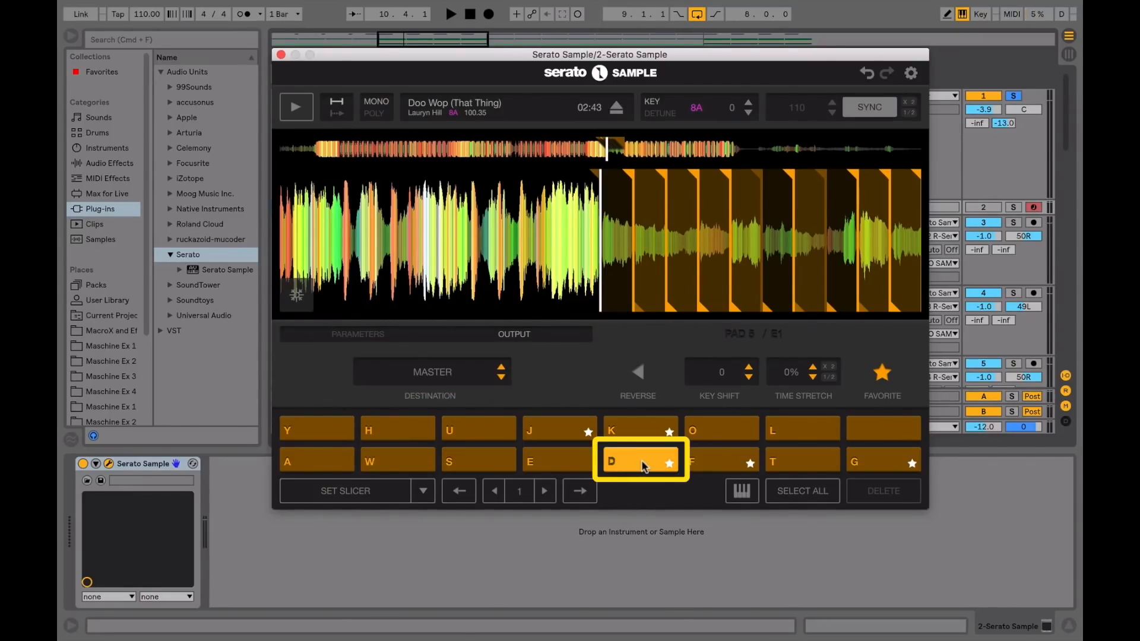
{"action": "left_click", "coordinate": [883, 461]}
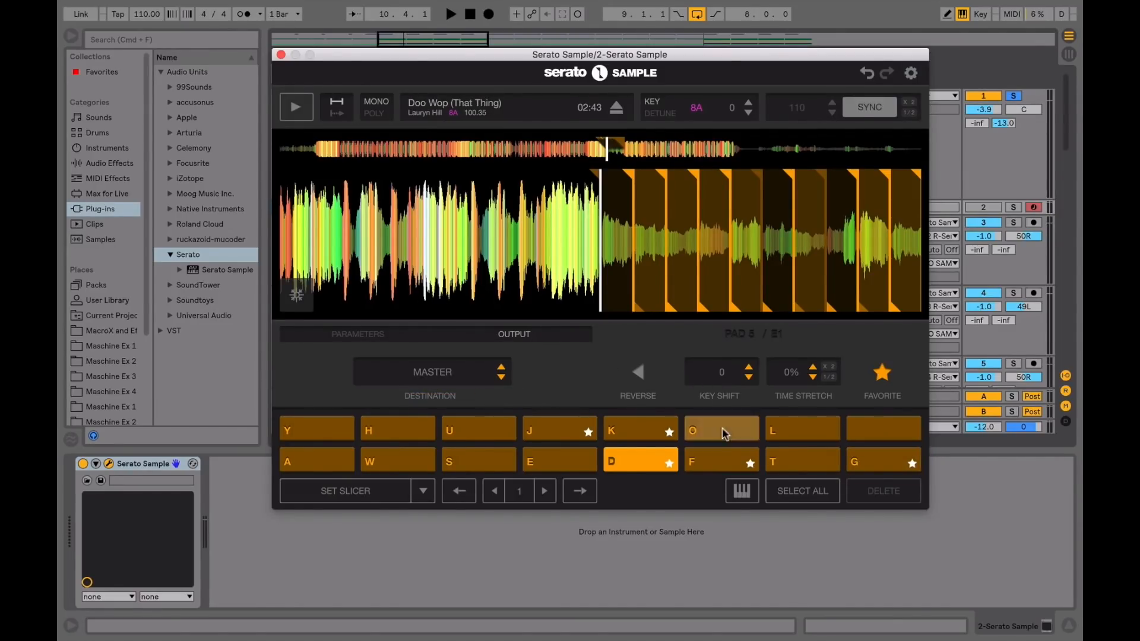
{"action": "left_click", "coordinate": [882, 461]}
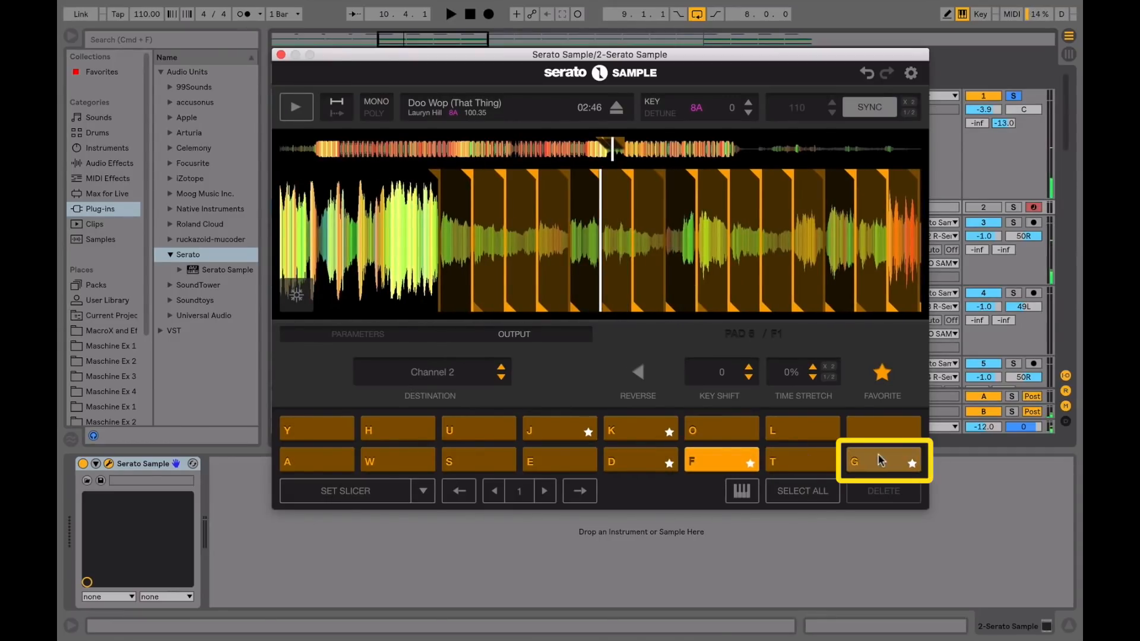
{"action": "left_click", "coordinate": [641, 430]}
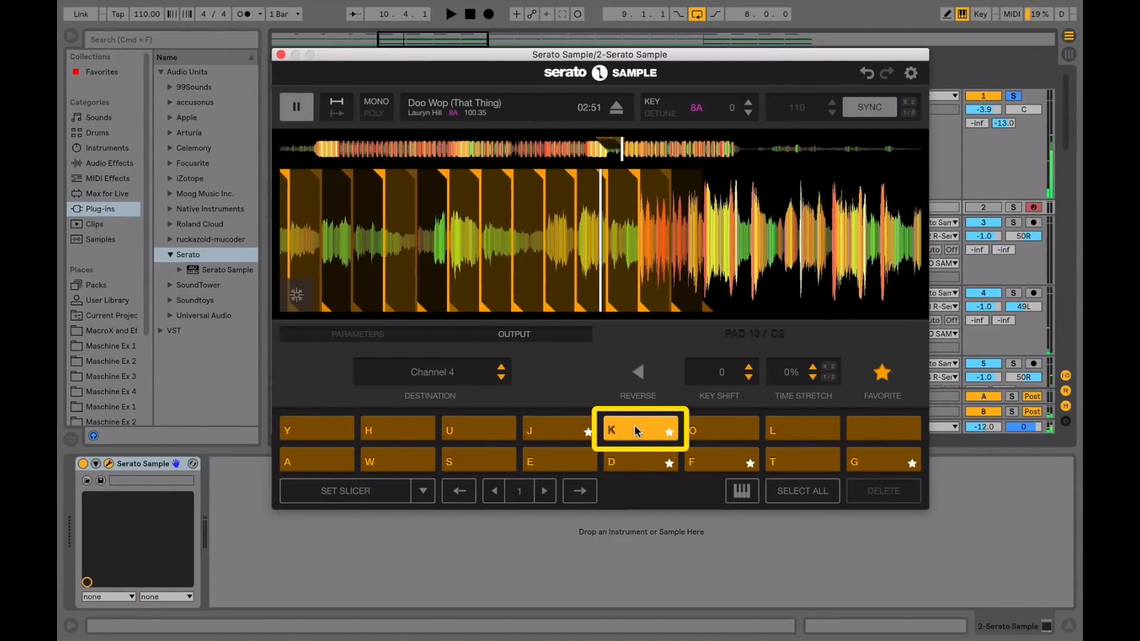
{"action": "left_click", "coordinate": [640, 430]}
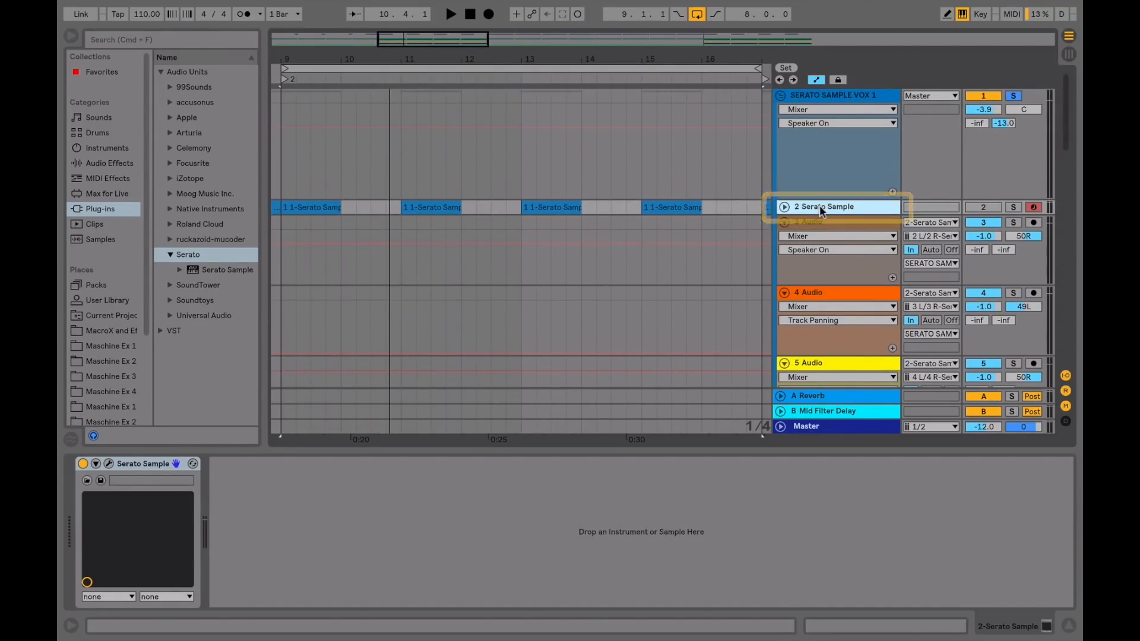
Step: Set track 3's Audio From to 2-Serato Sample, input channel 2
{"action": "left_click", "coordinate": [930, 223]}
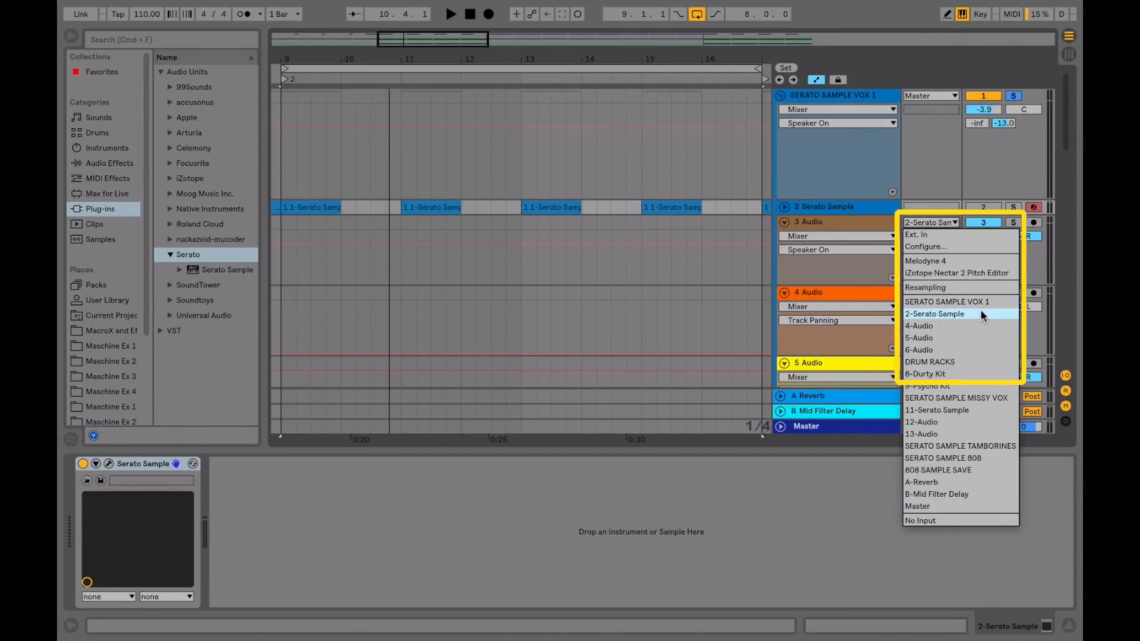
{"action": "left_click", "coordinate": [934, 313]}
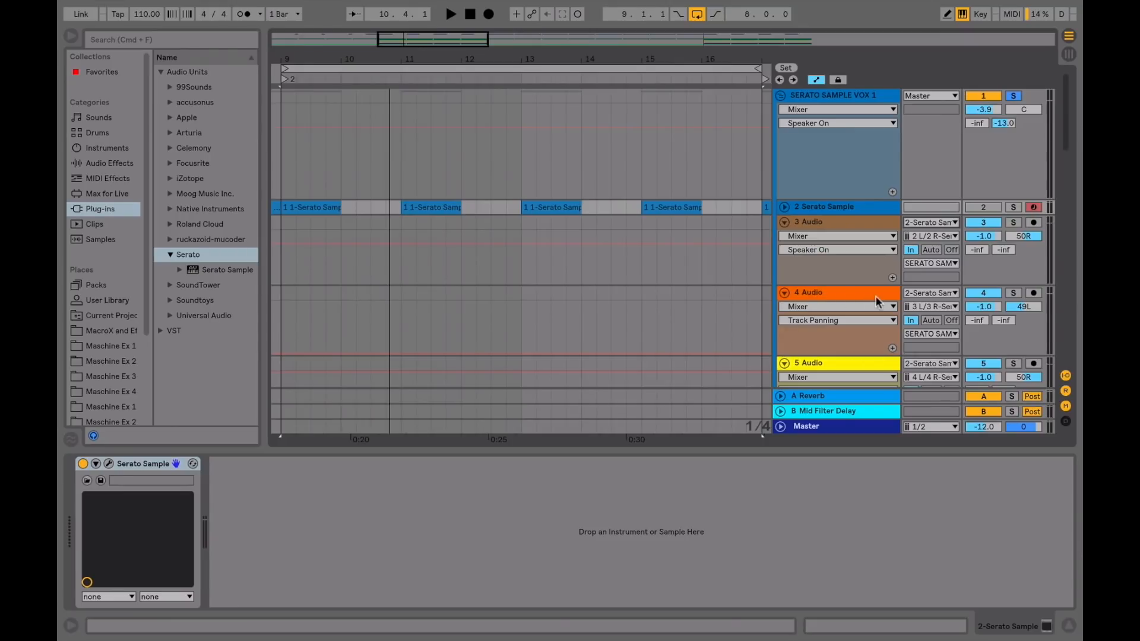
{"action": "left_click", "coordinate": [931, 235]}
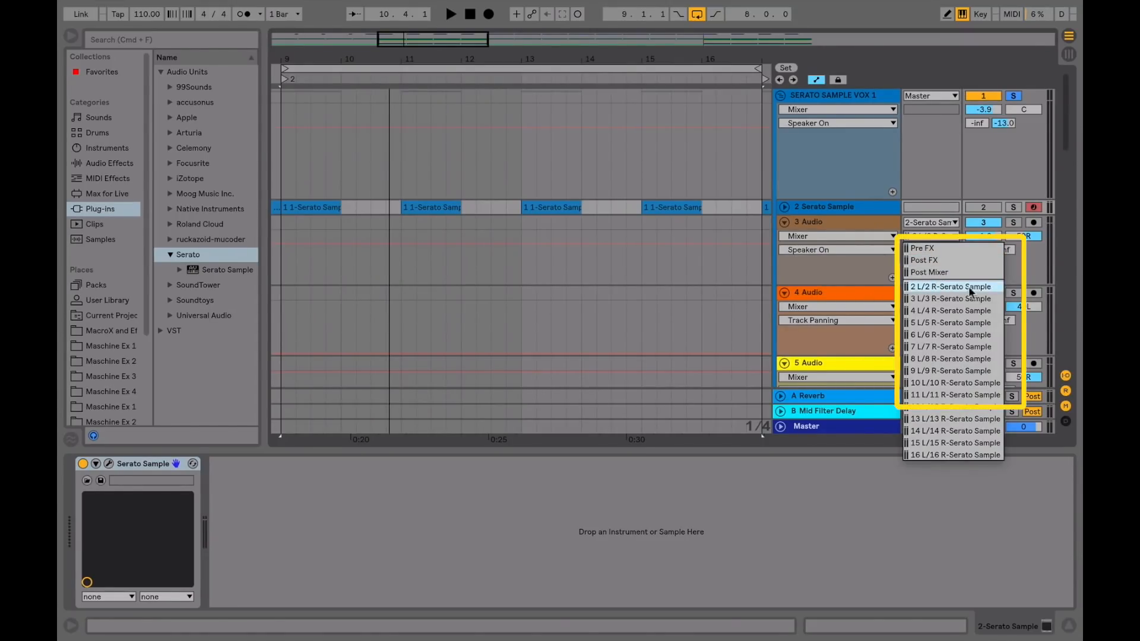
{"action": "left_click", "coordinate": [949, 286]}
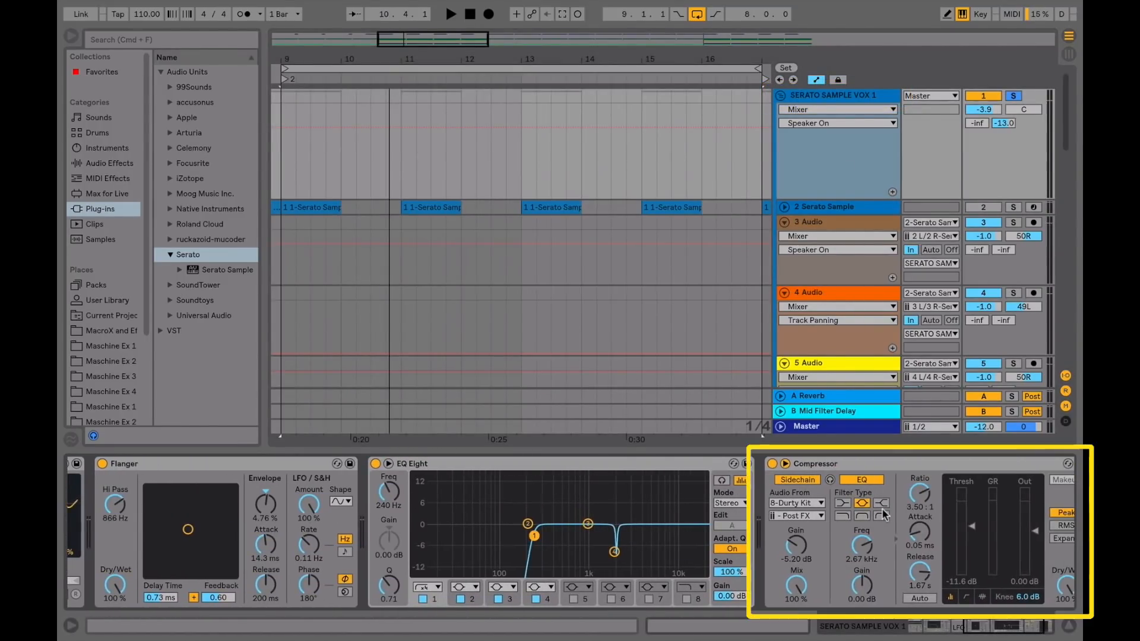
Step: Select the 2 Serato Sample track and open its Serato Sample plugin window
{"action": "left_click", "coordinate": [824, 207]}
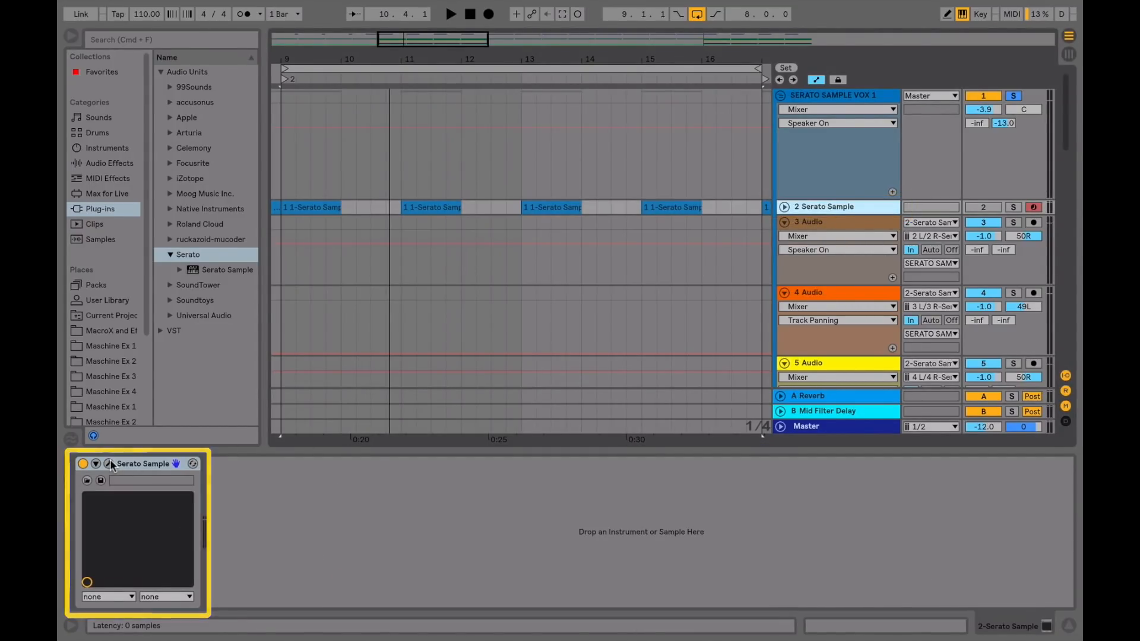
{"action": "left_click", "coordinate": [110, 464]}
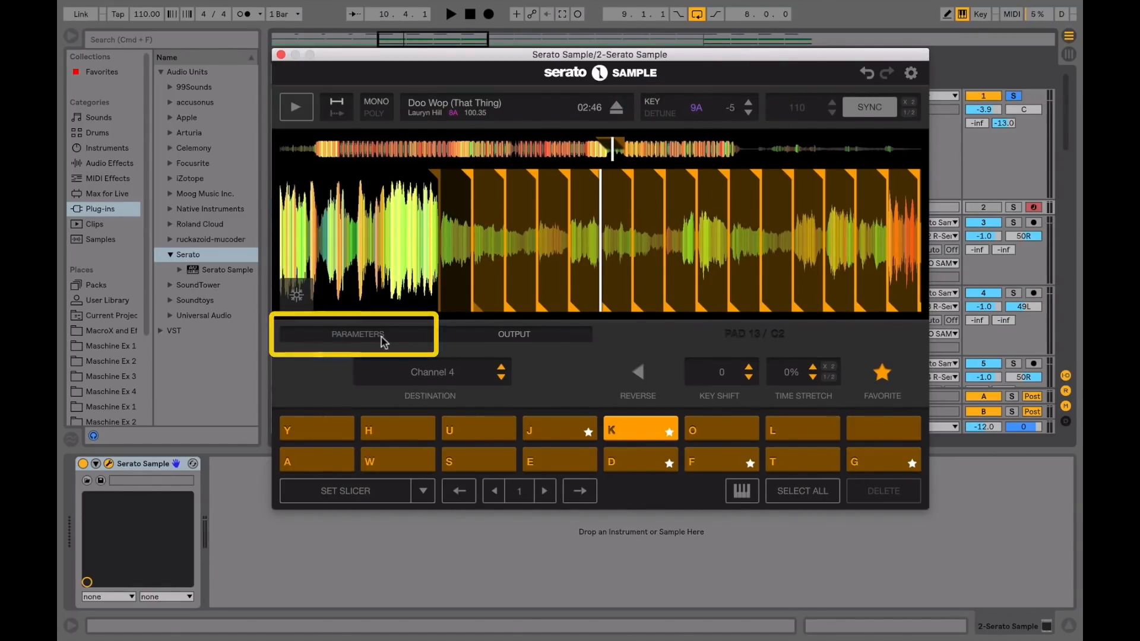
Step: Show pad K's PARAMETERS: level, filter, attack and release
{"action": "left_click", "coordinate": [357, 334]}
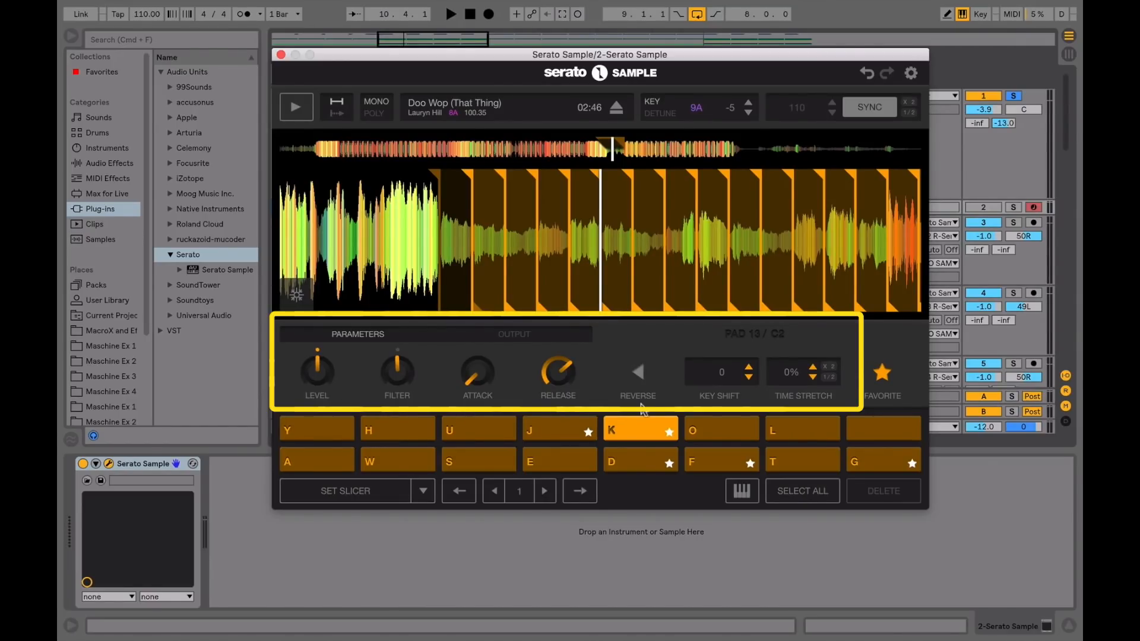
{"action": "mouse_move", "coordinate": [811, 411]}
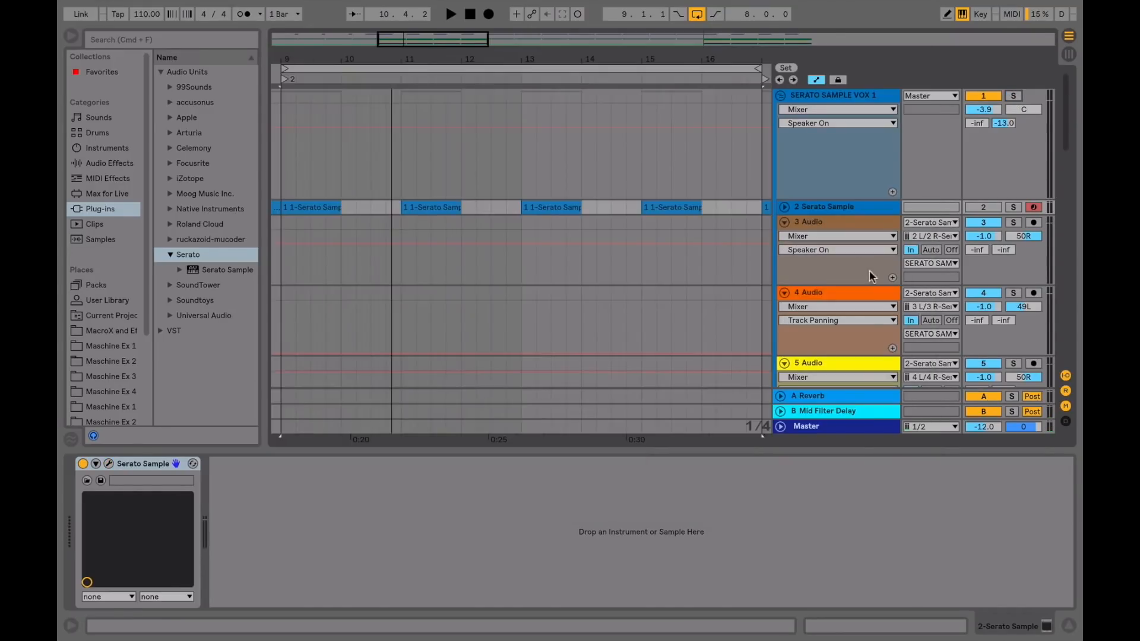
Step: Scroll down to track 11, Missy Vox, holding the Pass That Dutch acapella instance
{"action": "scroll", "scroll_direction": "down", "scroll_amount": 3}
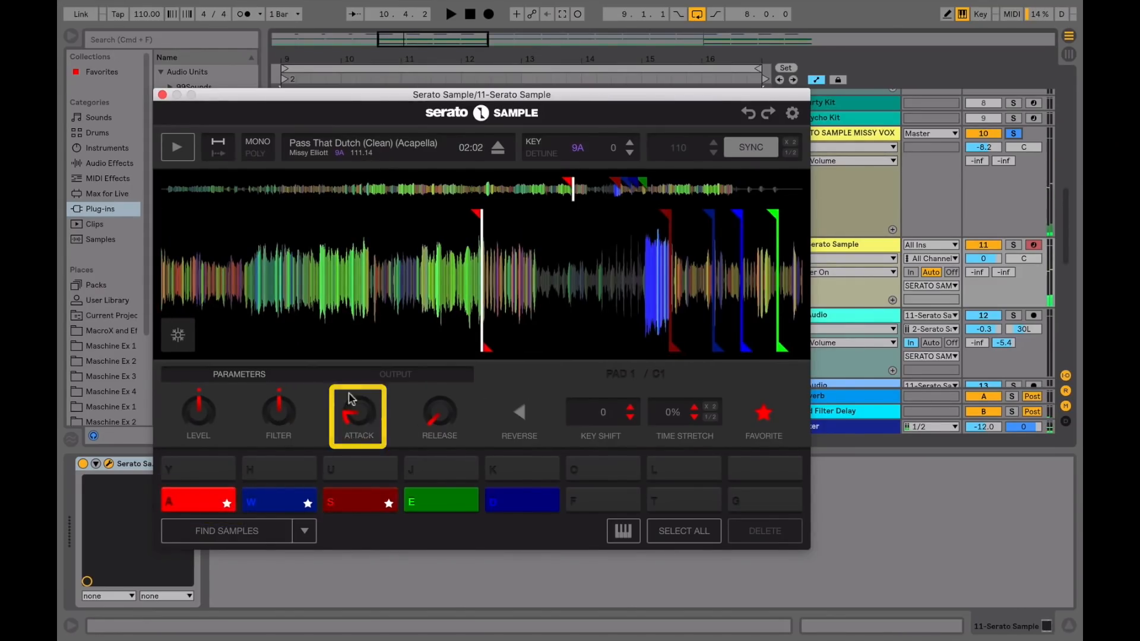
Step: Check on the OUTPUT tab that pads W and S send to Channels 2 and 3
{"action": "left_click", "coordinate": [278, 500]}
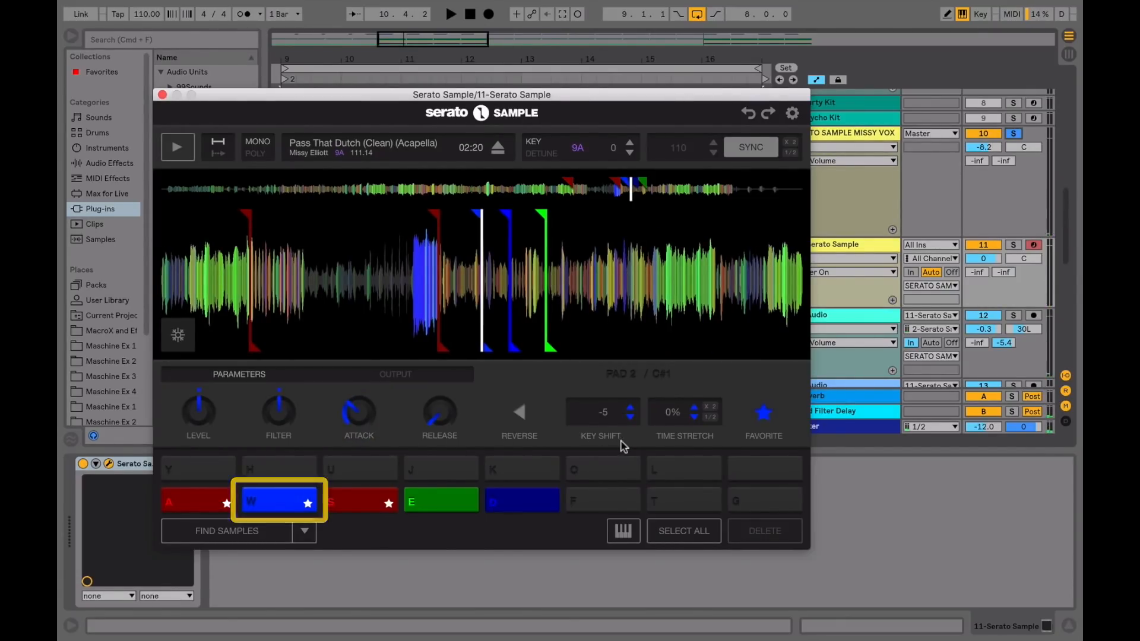
{"action": "left_click", "coordinate": [359, 500]}
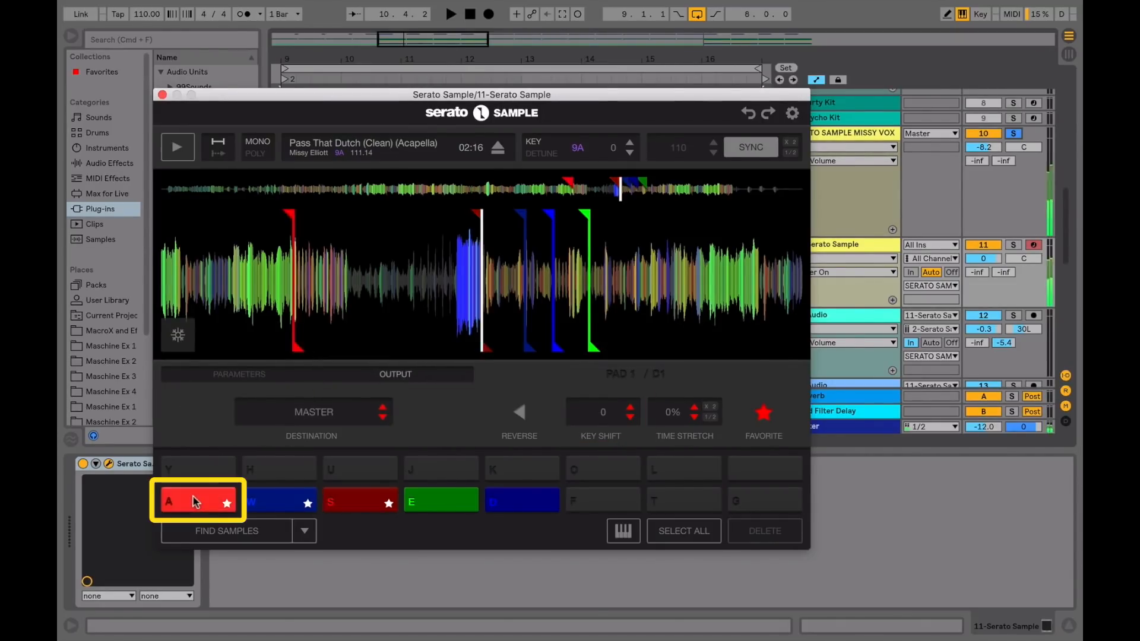
{"action": "left_click", "coordinate": [279, 501]}
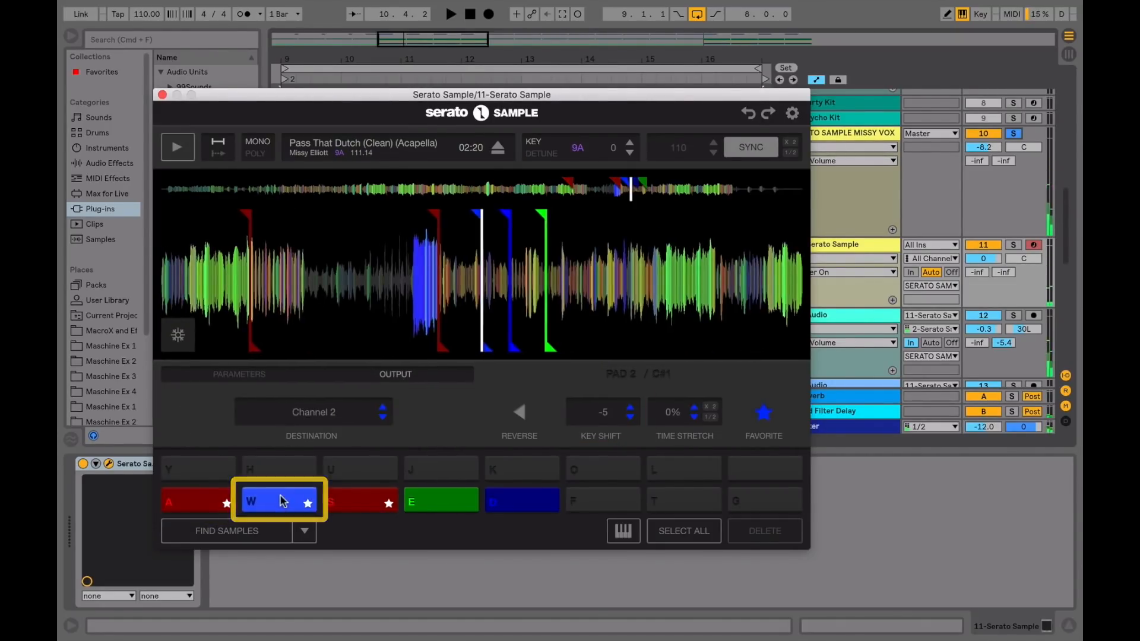
{"action": "left_click", "coordinate": [359, 500]}
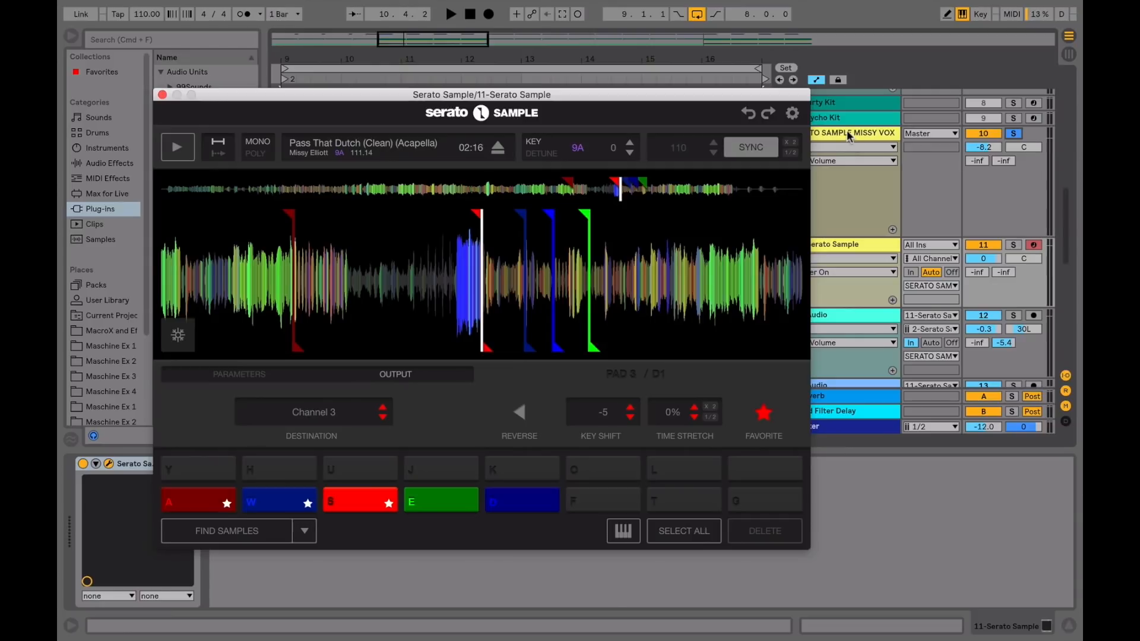
{"action": "left_click", "coordinate": [162, 94]}
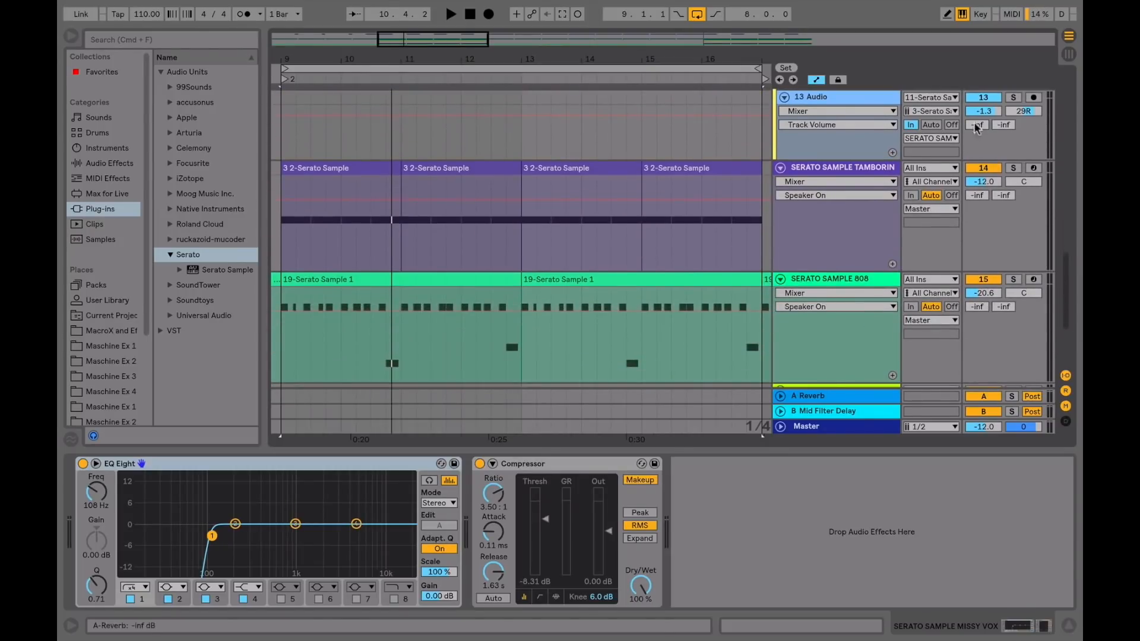
Step: Play the tambourine instance's pad S, then open the 808 track's Serato Sample window
{"action": "left_click", "coordinate": [1012, 168]}
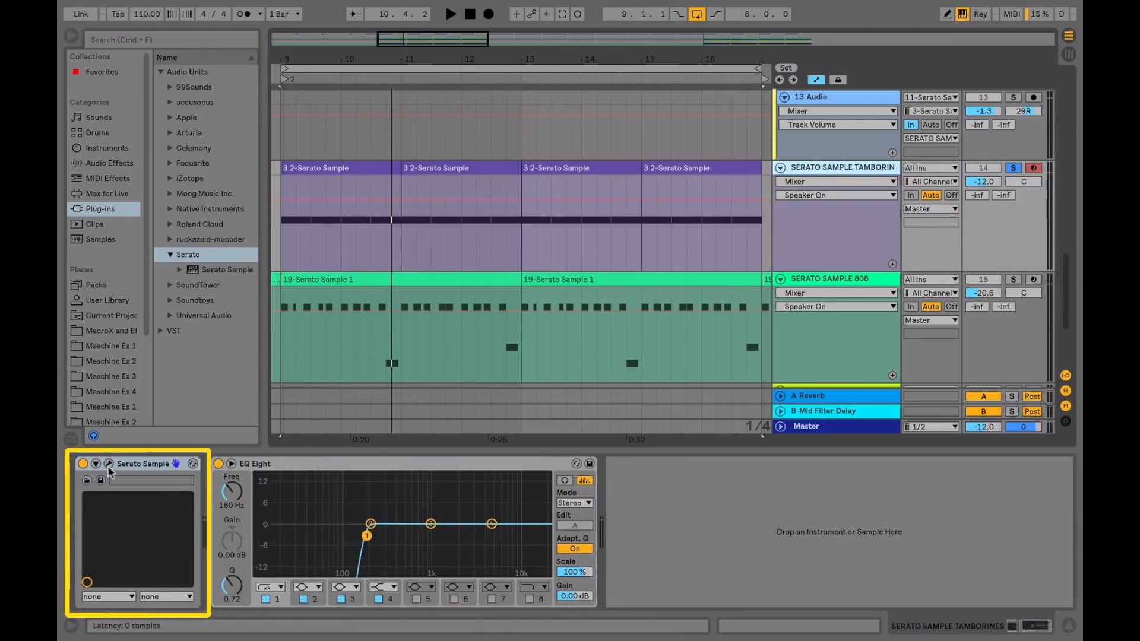
{"action": "left_click", "coordinate": [107, 469]}
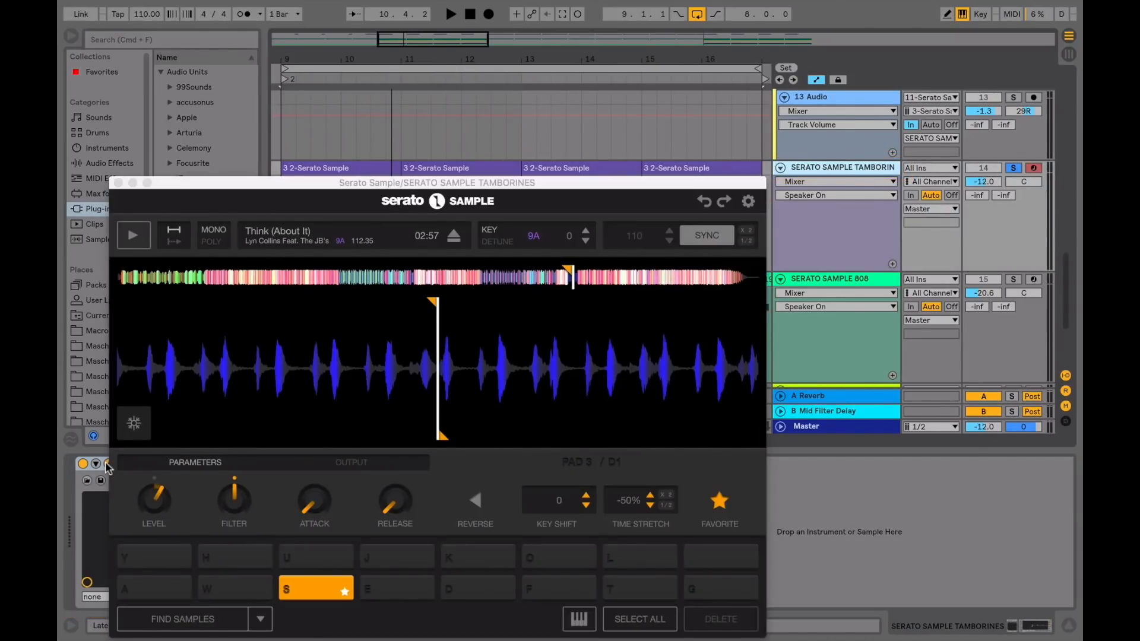
{"action": "left_click", "coordinate": [315, 589]}
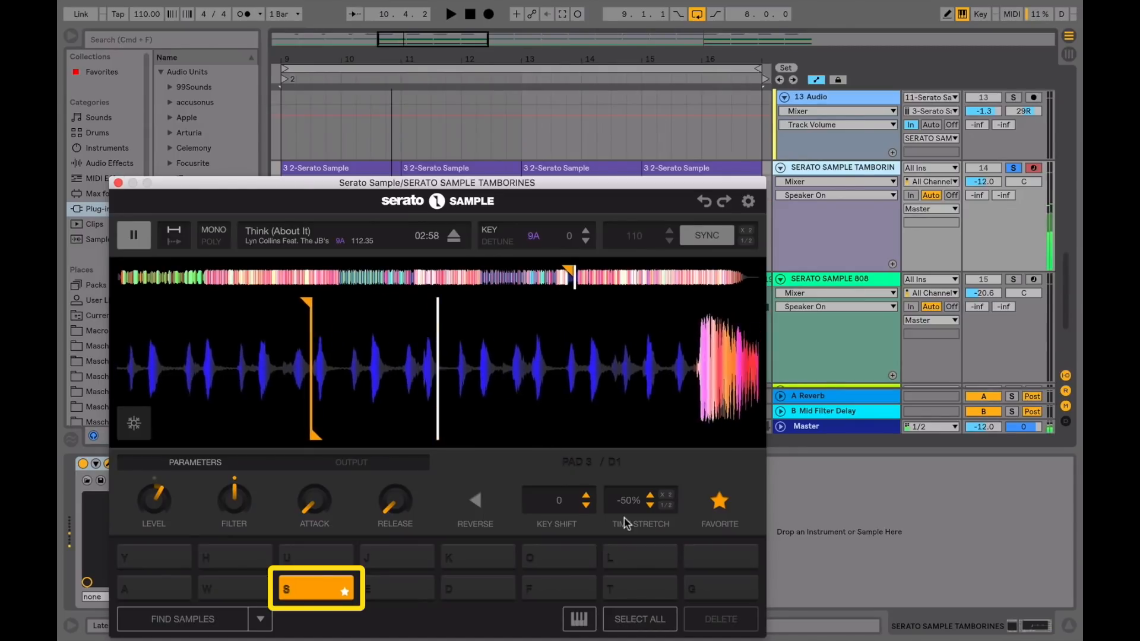
{"action": "left_click", "coordinate": [133, 236]}
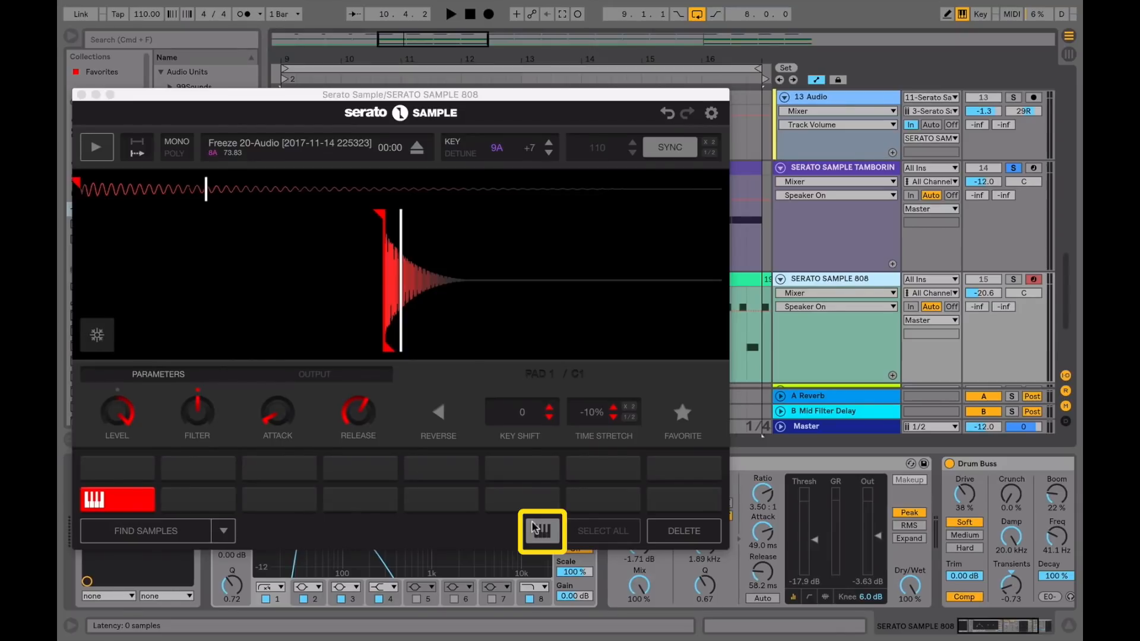
{"action": "mouse_move", "coordinate": [109, 364]}
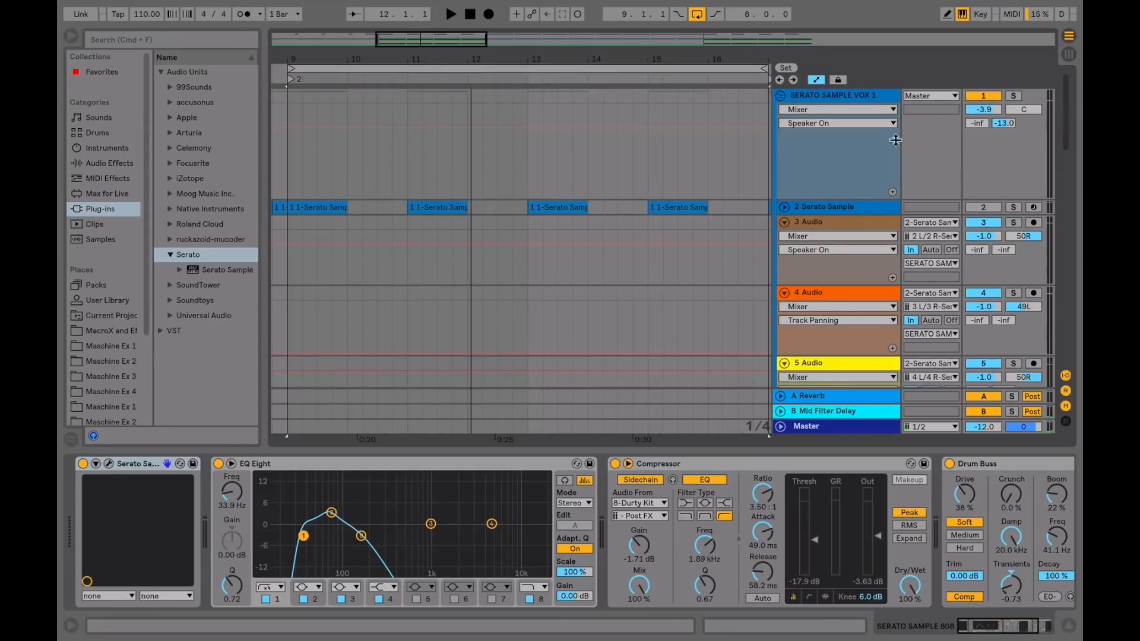
Step: Select the '2 Serato Sample' track to display its Serato Sample device
{"action": "left_click", "coordinate": [826, 206]}
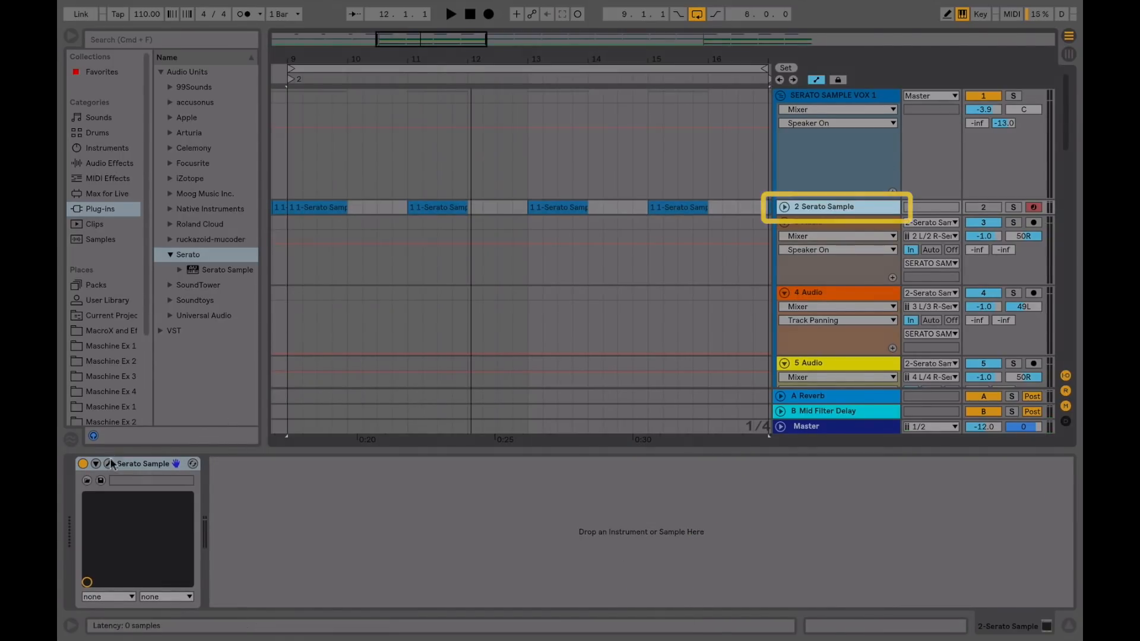